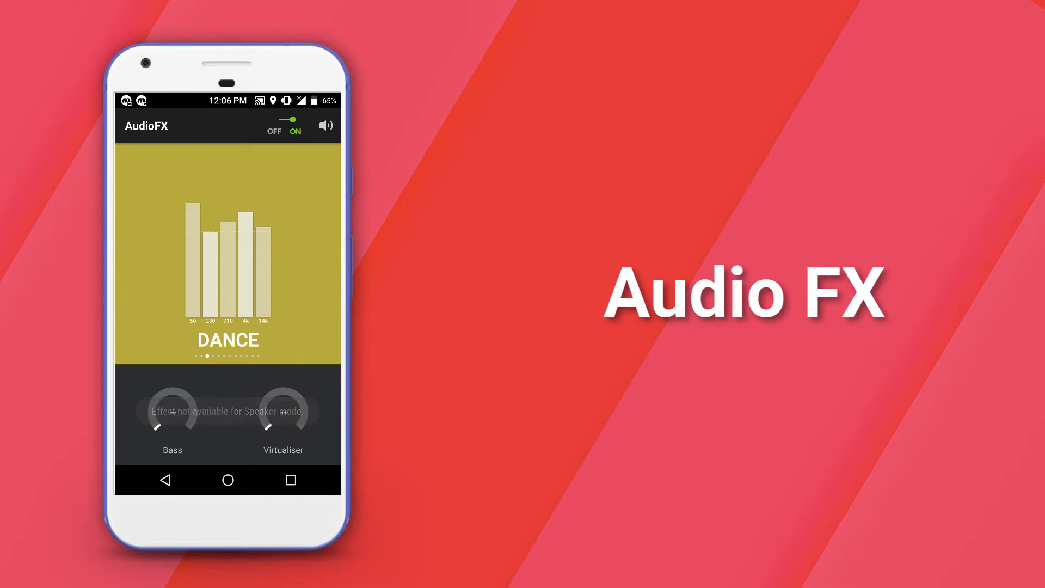
Step: Enable AudioFX's ON switch with the Dance equaliser preset showing
click(285, 120)
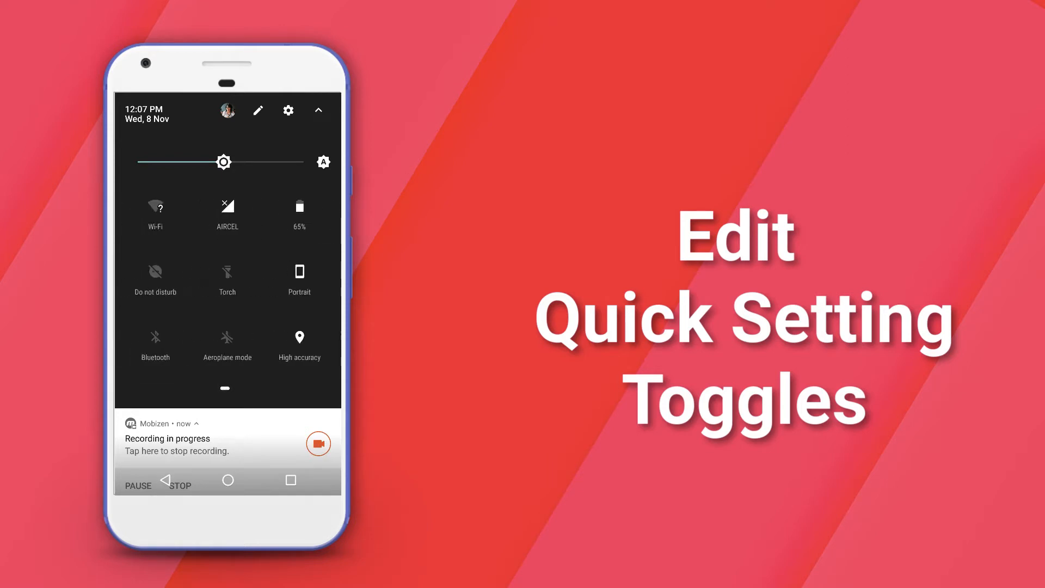
Step: Enter the quick settings tile editor and reveal the 'Drag to add tiles' section
click(258, 111)
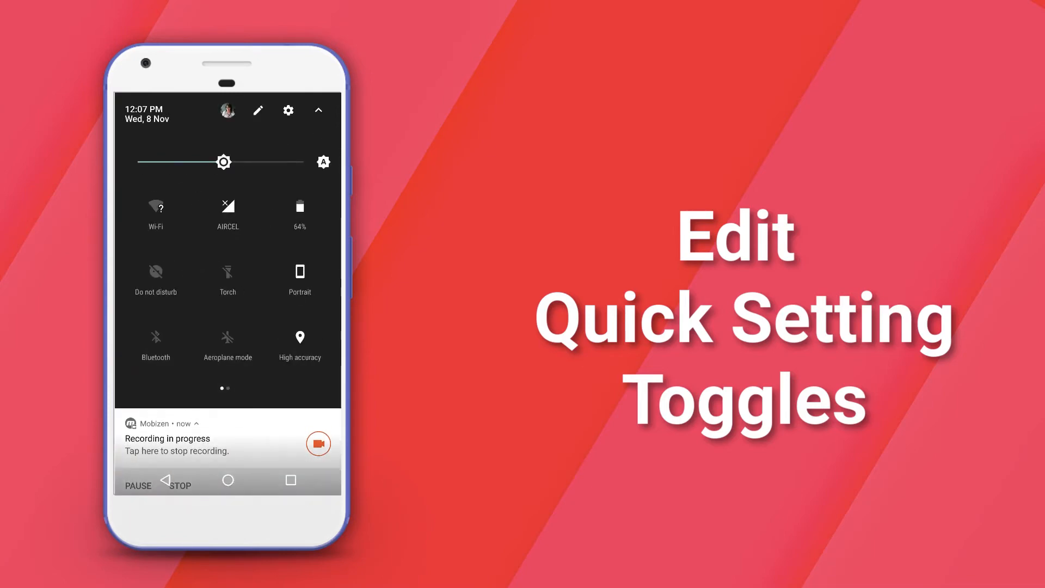
click(259, 111)
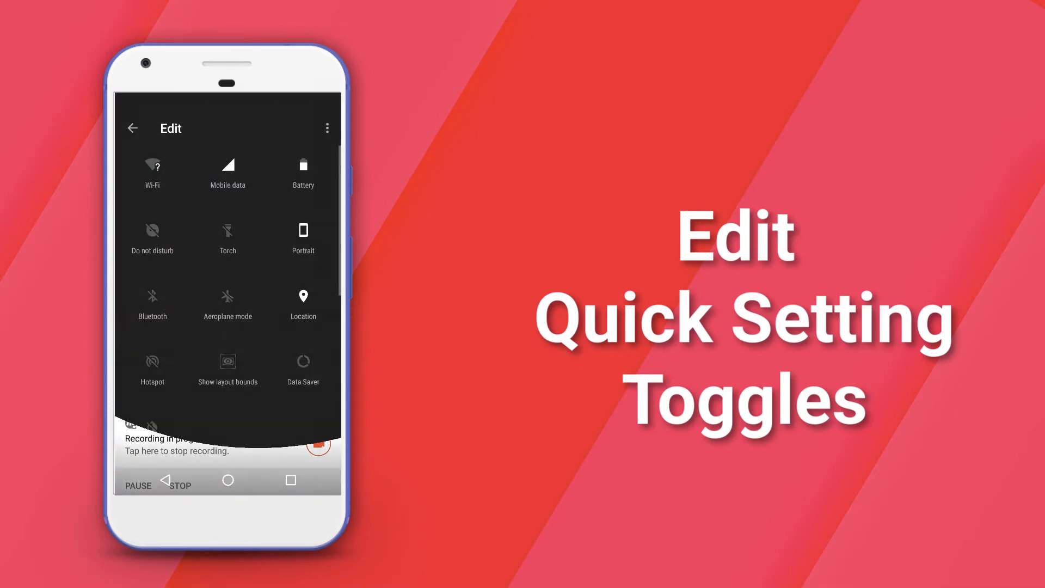
scroll(down, 3)
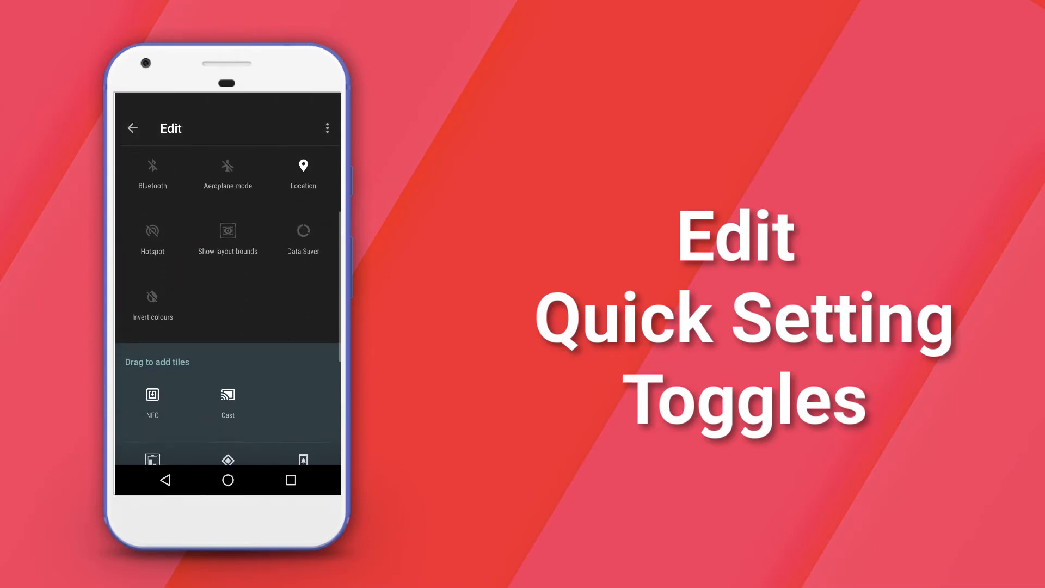
scroll(down, 3)
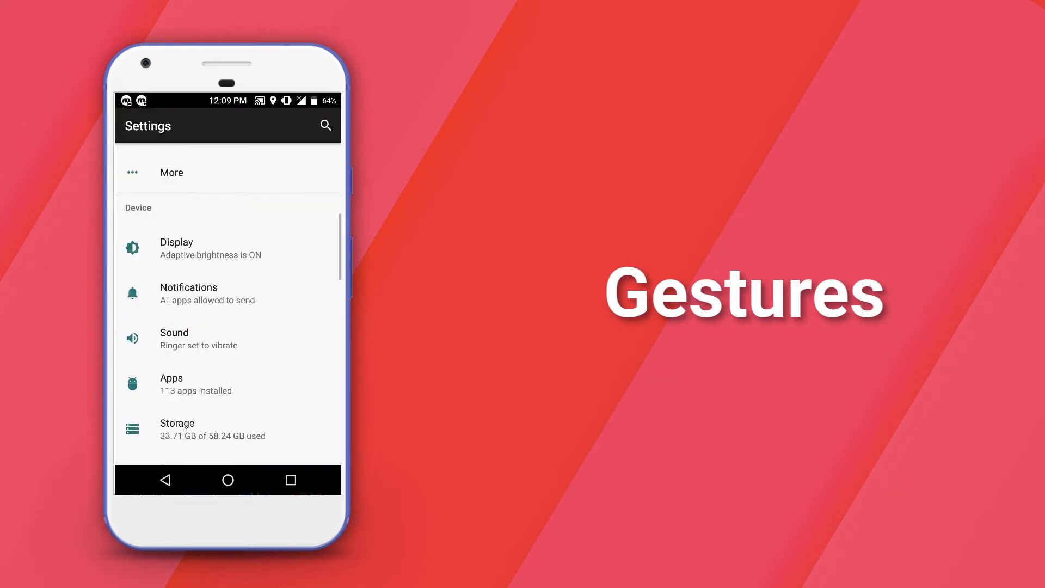
Step: Show the Touchscreen gestures list in Gestures settings, with shapes mapped to actions
scroll(down, 3)
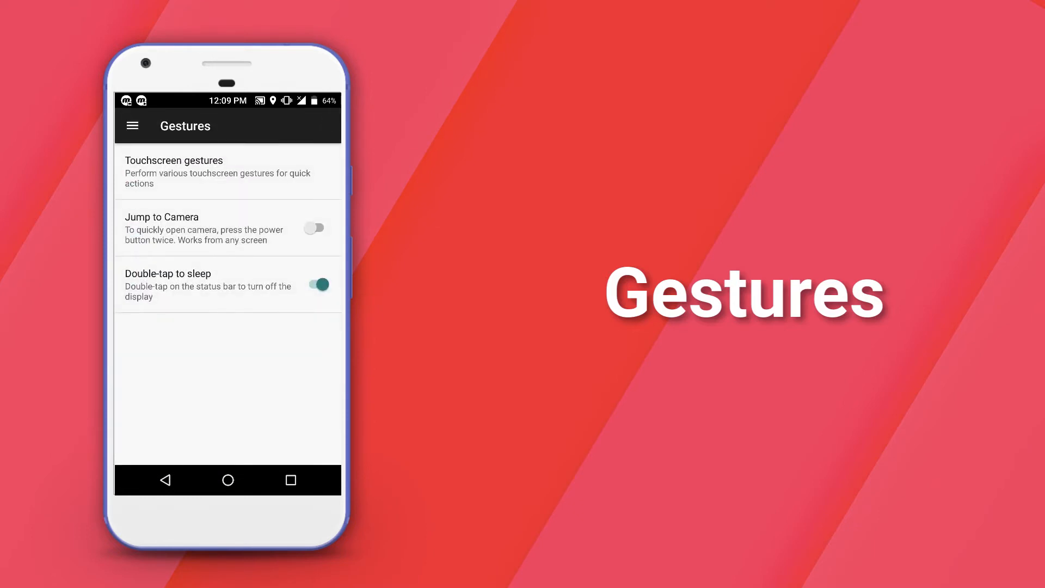
click(218, 172)
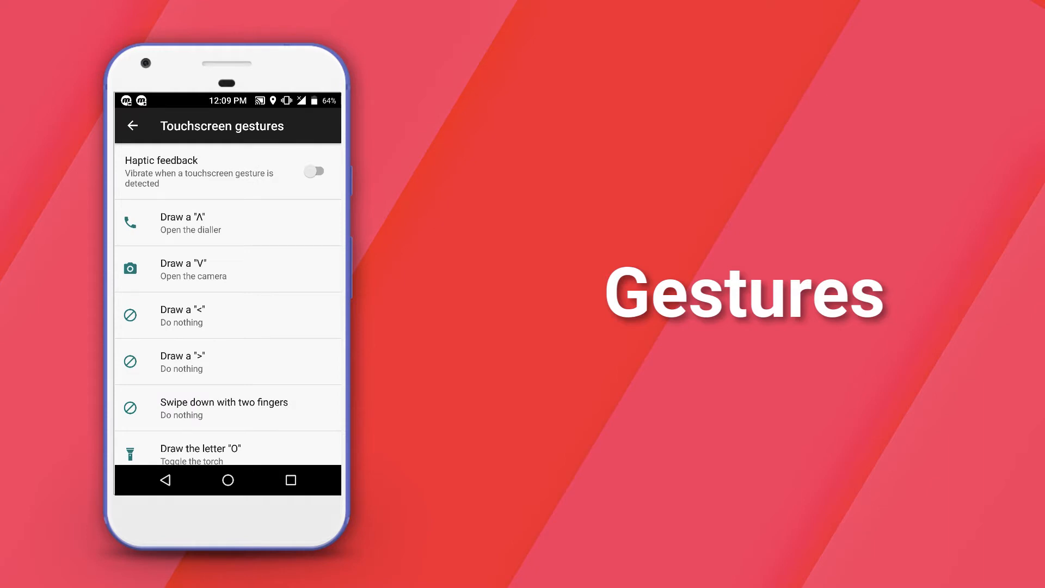
click(315, 171)
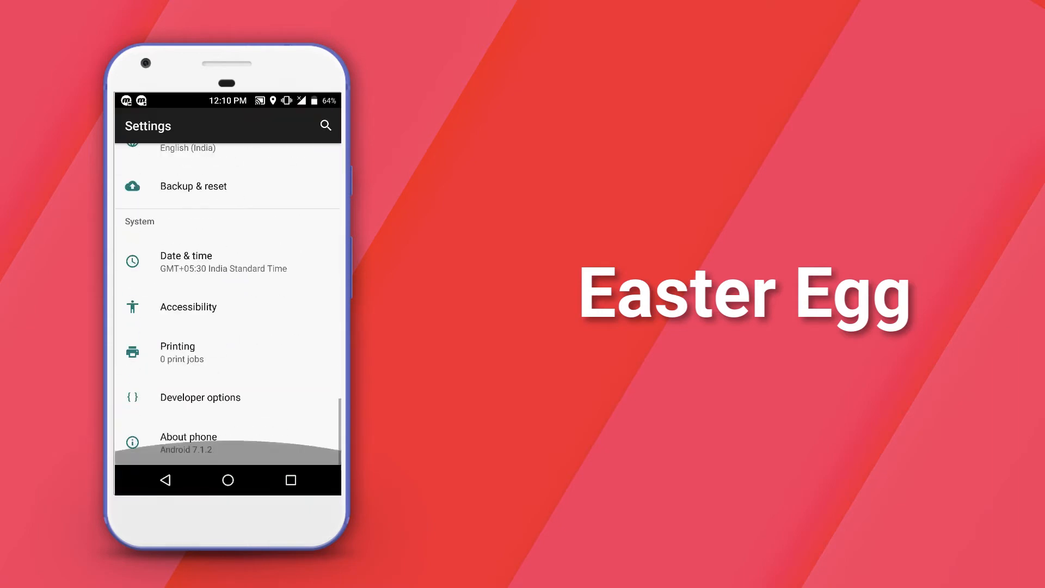
Step: Visit About phone and tap Android version to trigger the LineageOS Easter egg
click(188, 437)
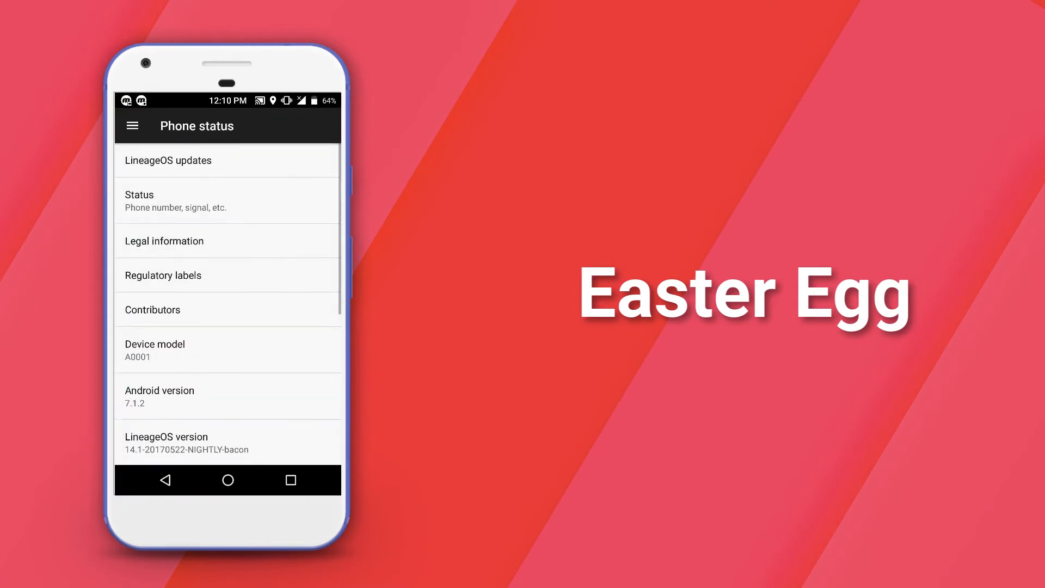
scroll(down, 3)
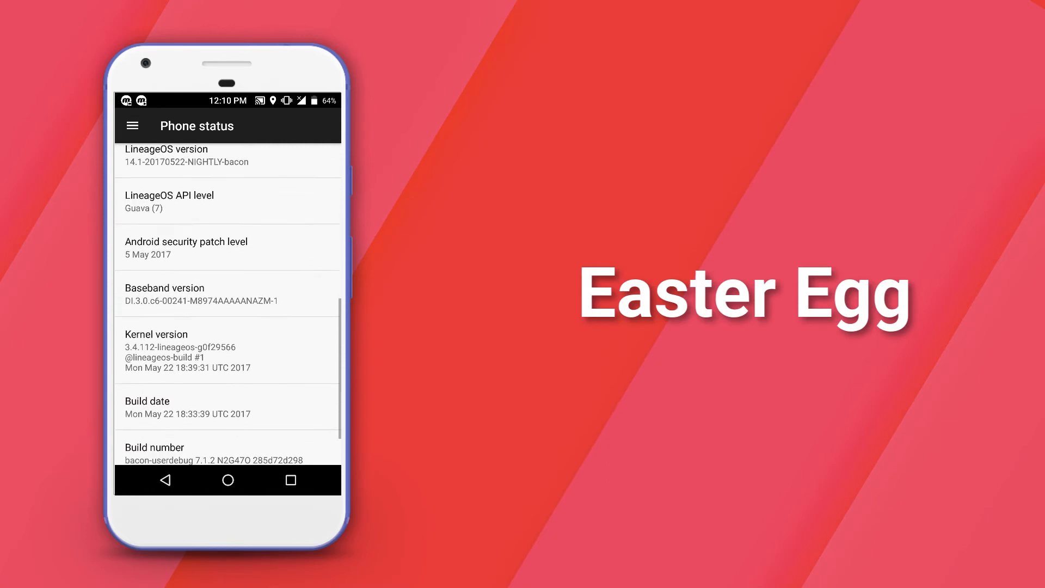
scroll(down, 3)
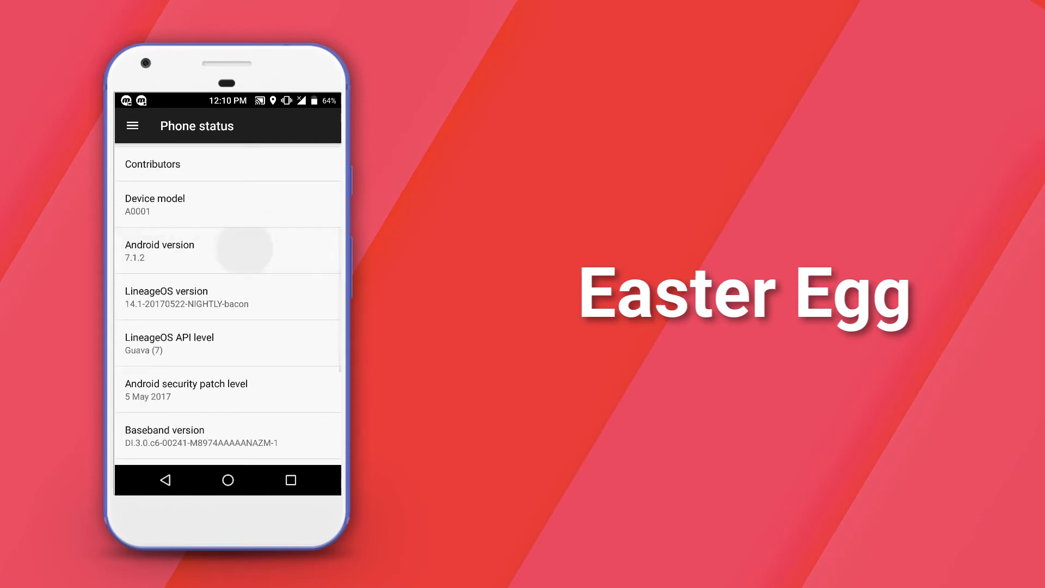
click(227, 251)
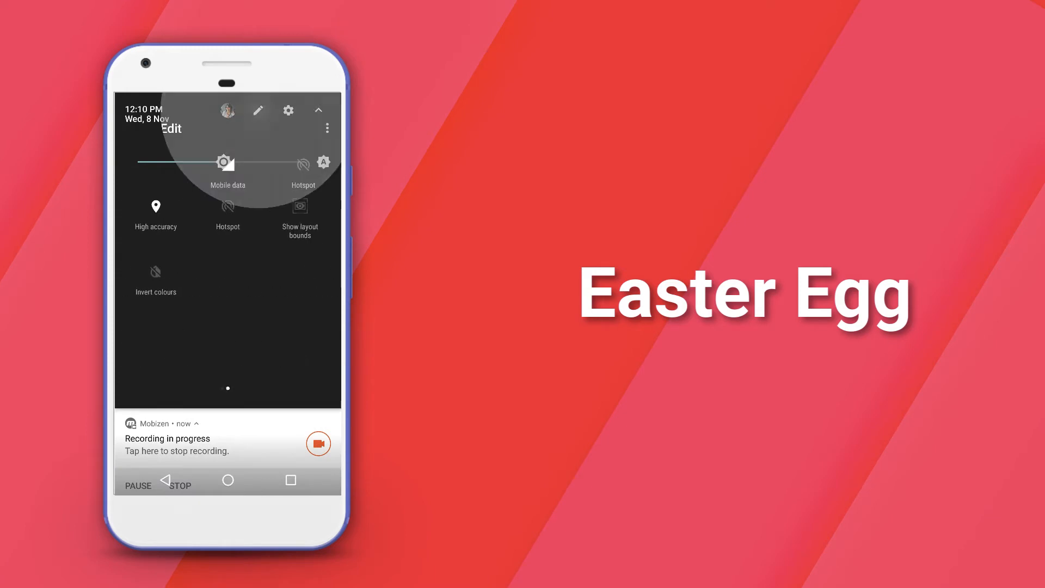
scroll(down, 3)
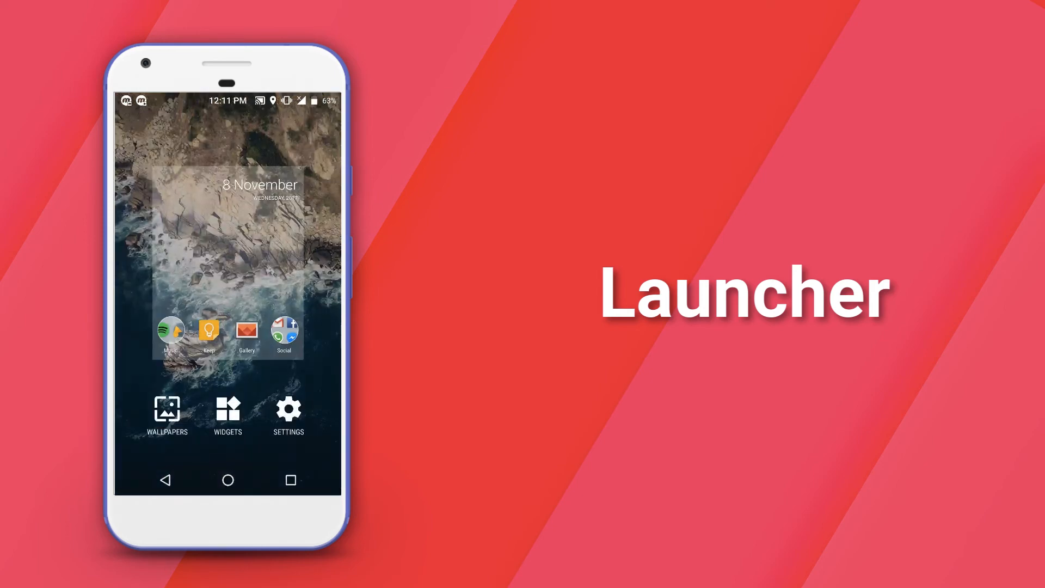
Step: Visit Trebuchet Launcher's own settings and return to the home screen
click(287, 411)
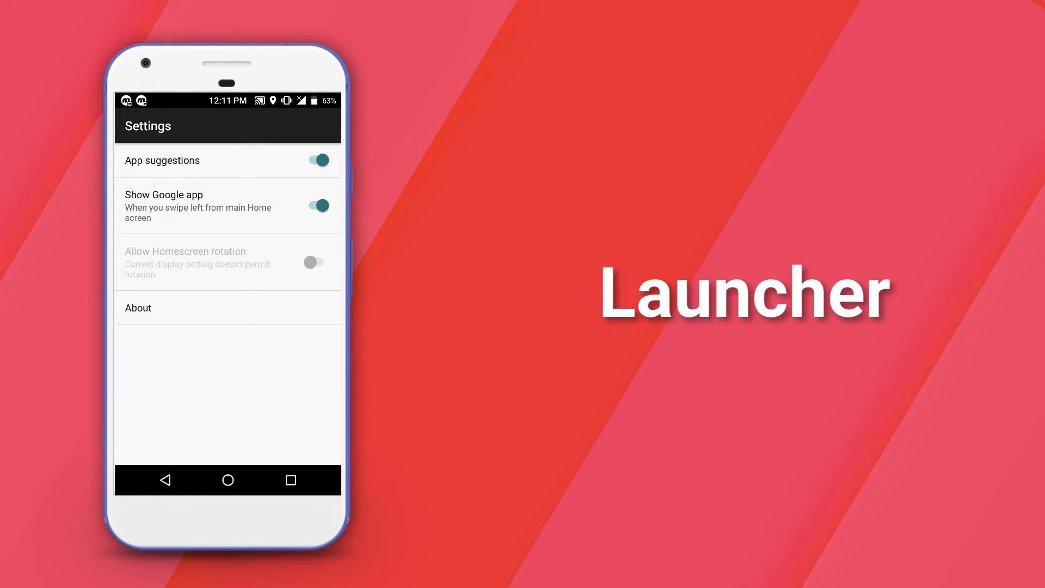
click(318, 206)
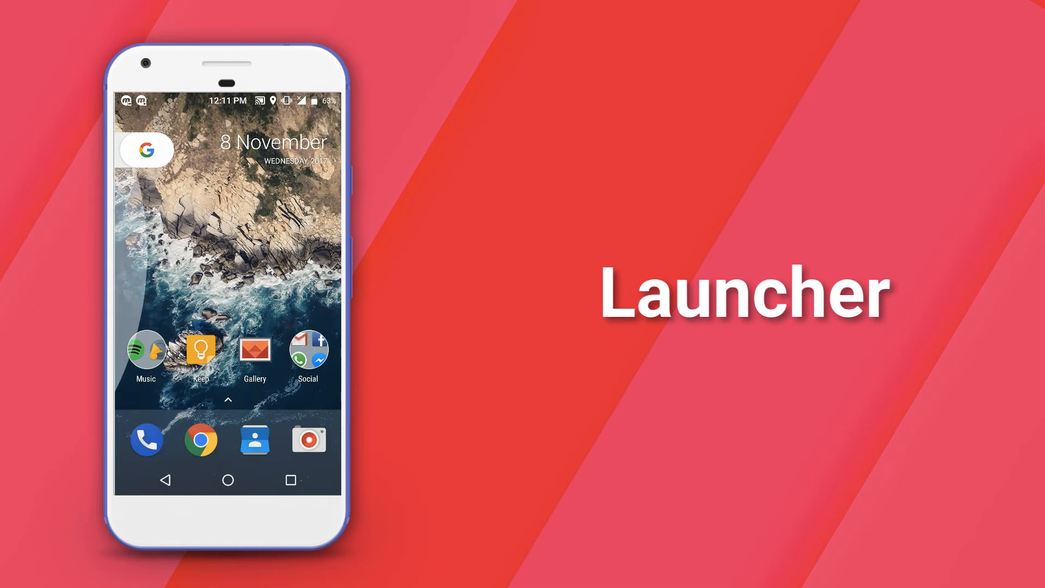
click(145, 150)
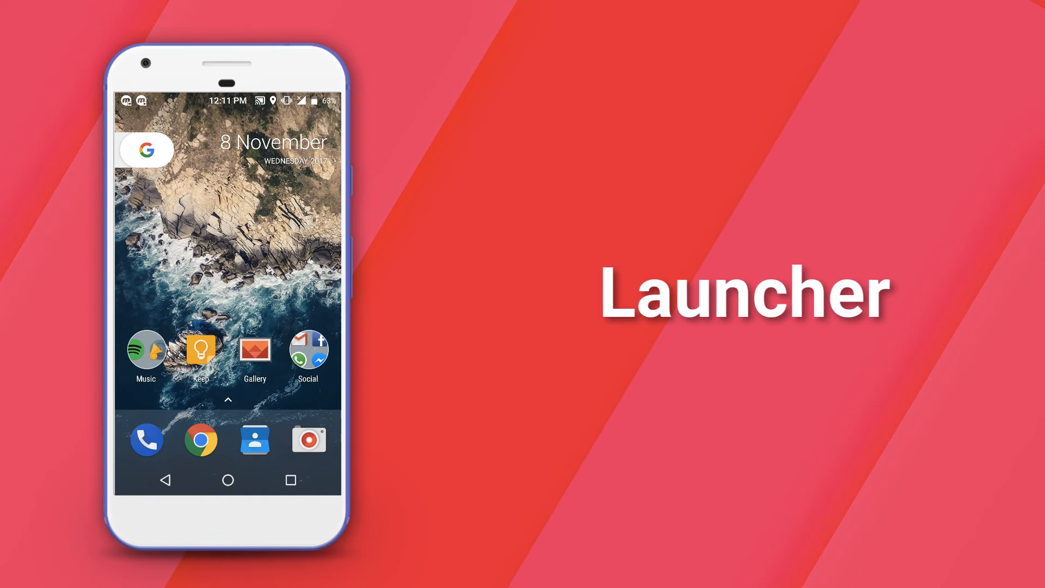
Step: Show the full alphabetical drawer of installed apps and browse through it
click(228, 400)
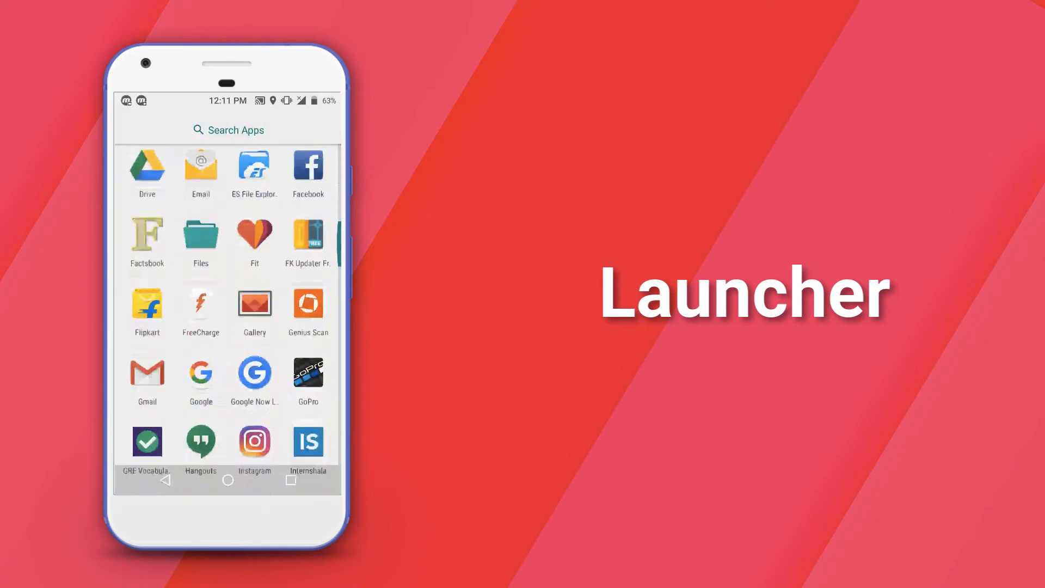
scroll(down, 3)
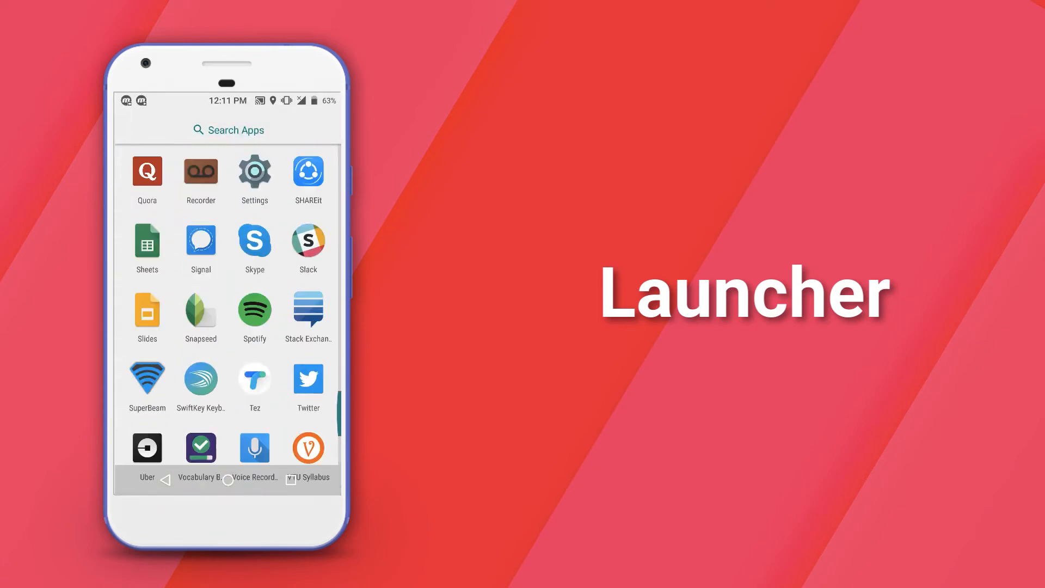
scroll(down, 3)
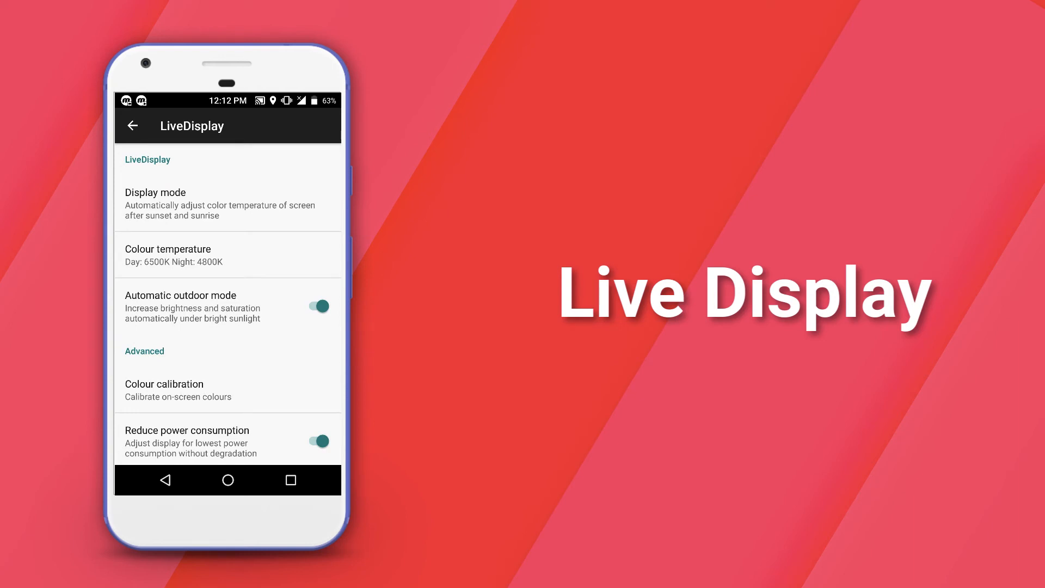
Step: Set LiveDisplay's display mode to Night and confirm the choice in the mode list
click(200, 204)
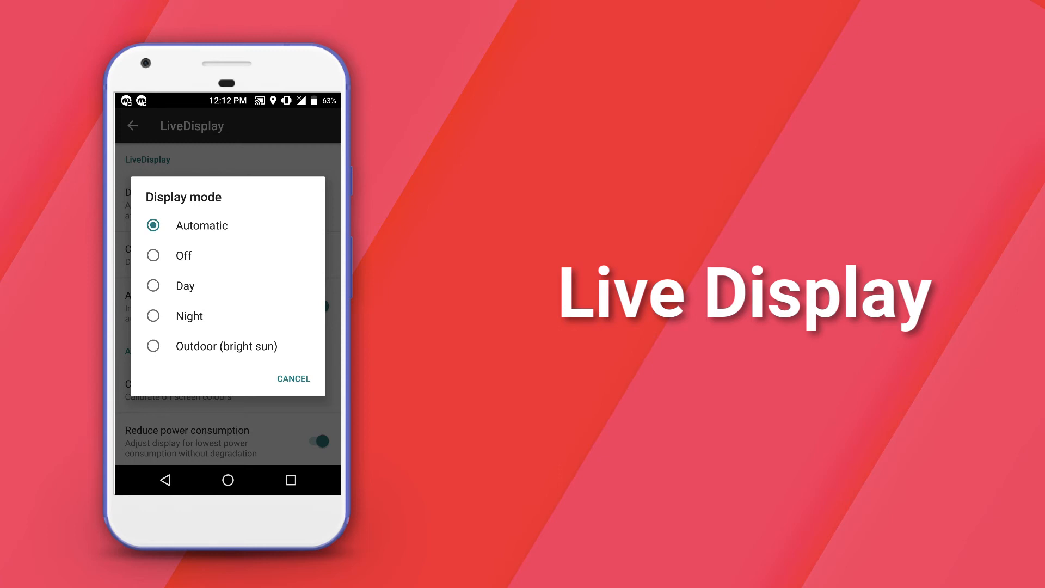
click(189, 316)
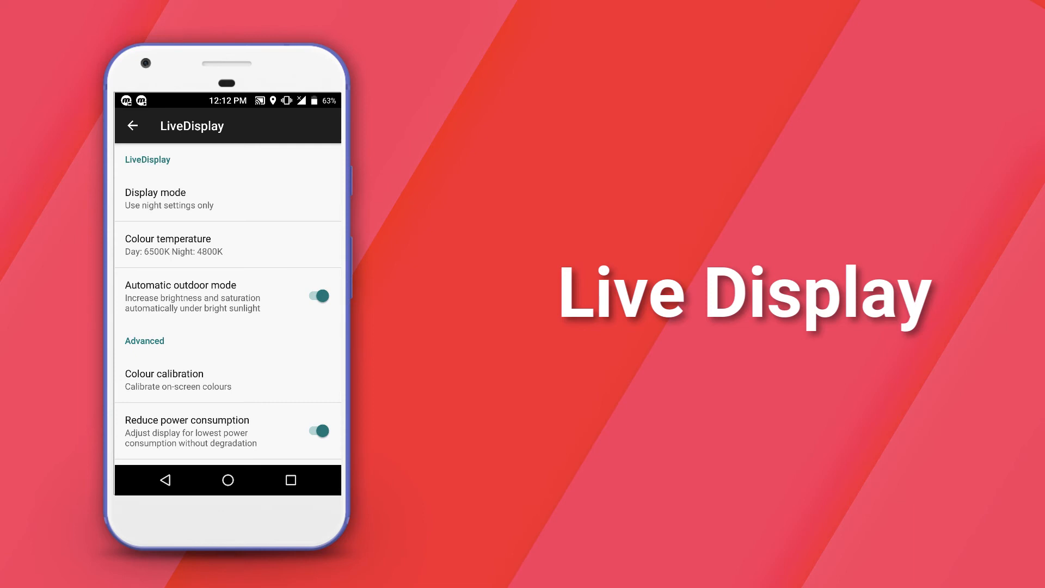
click(178, 379)
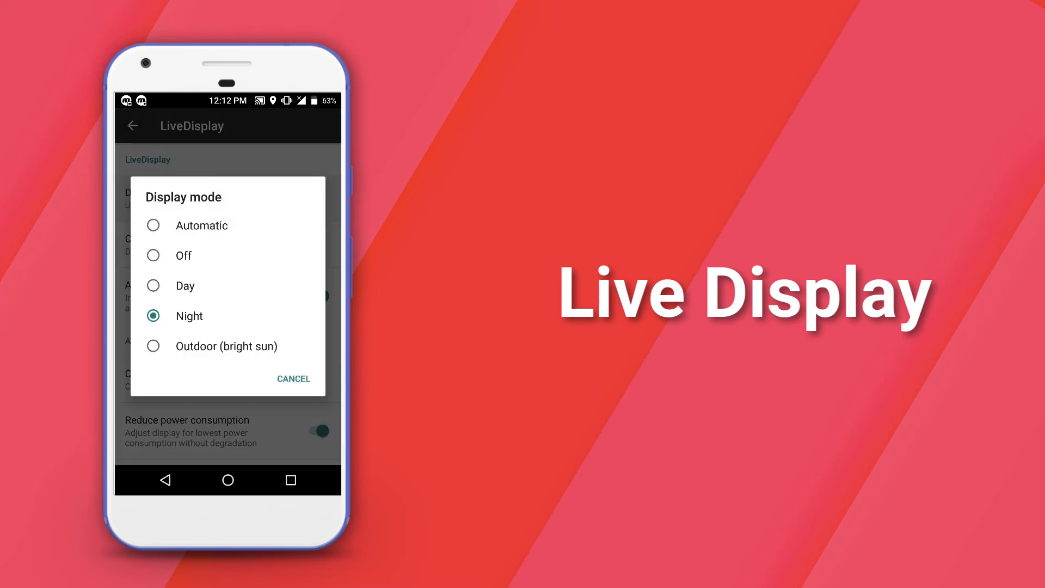
click(293, 378)
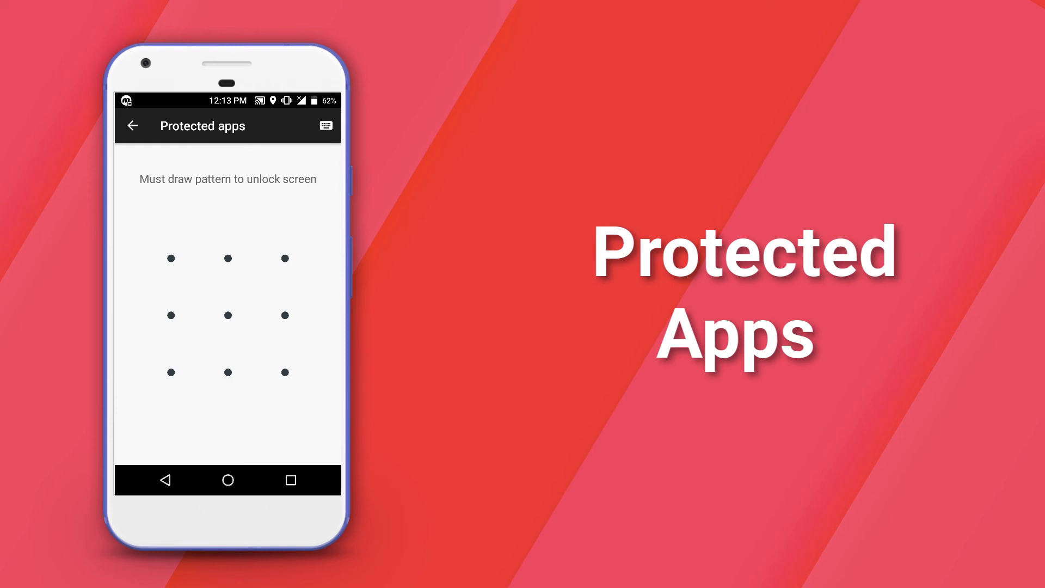
Step: Unlock Protected apps with the pattern and mark AudioFX as protected
drag(171, 257, 286, 372)
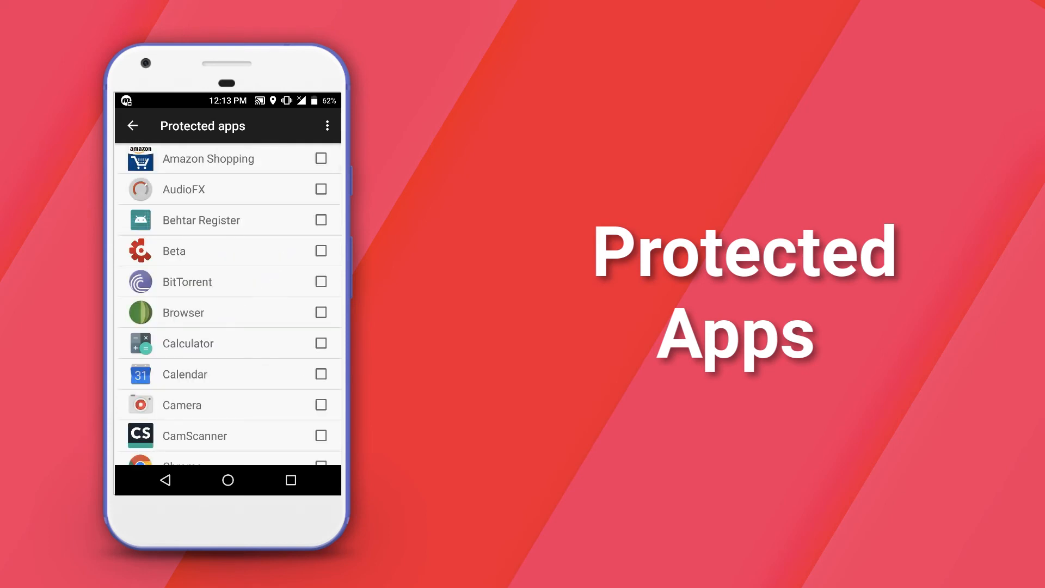
click(320, 188)
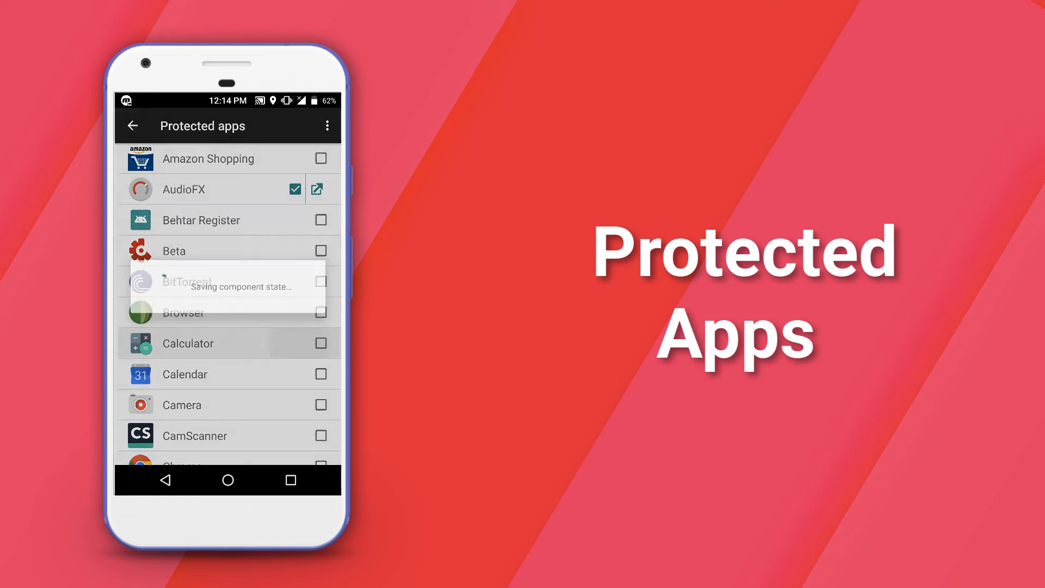
click(320, 343)
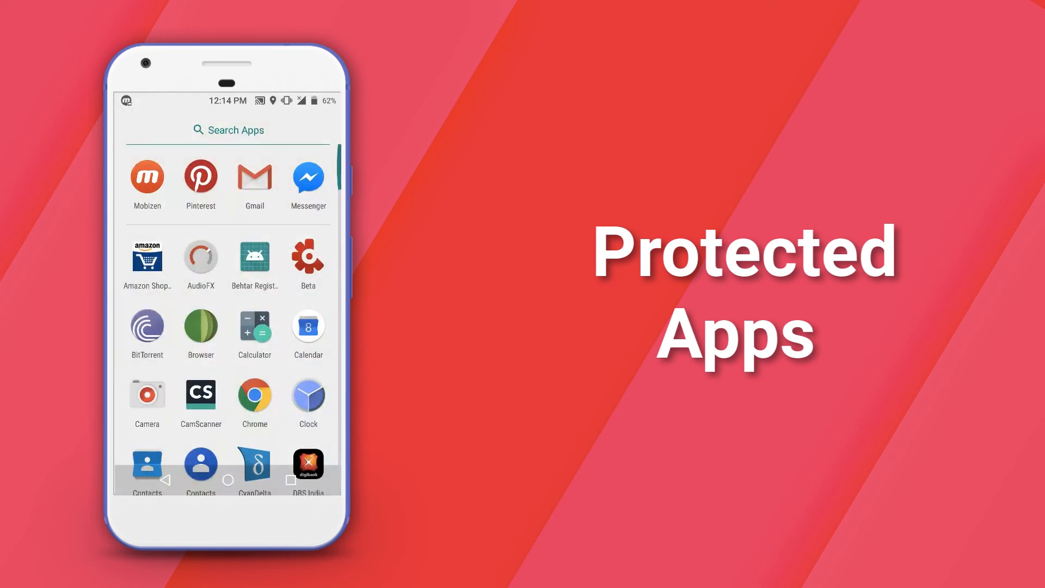
Step: Launch AudioFX, then authenticate from the 'Activity launch blocked' notification to open it
click(254, 327)
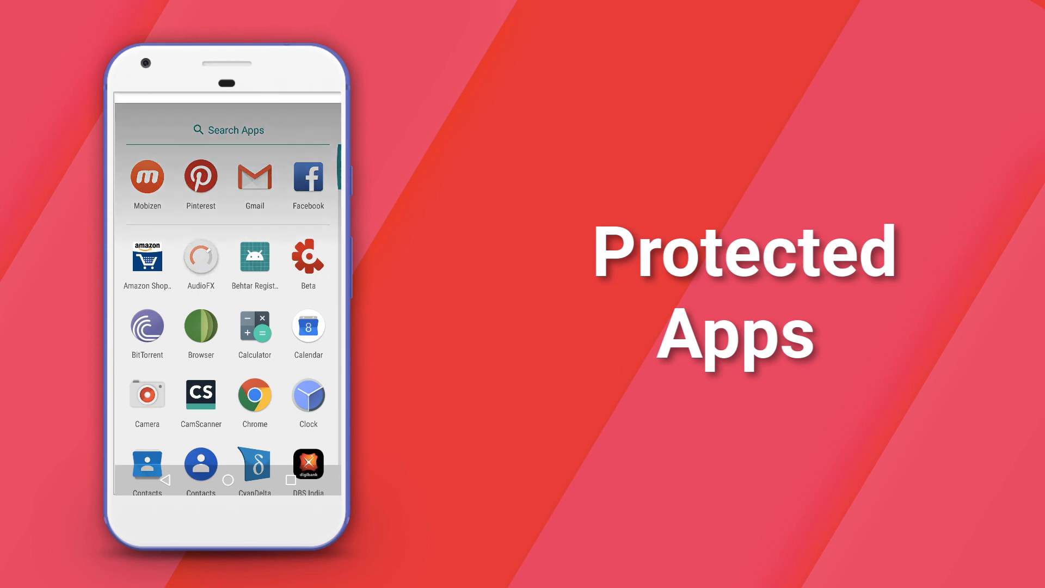
click(200, 263)
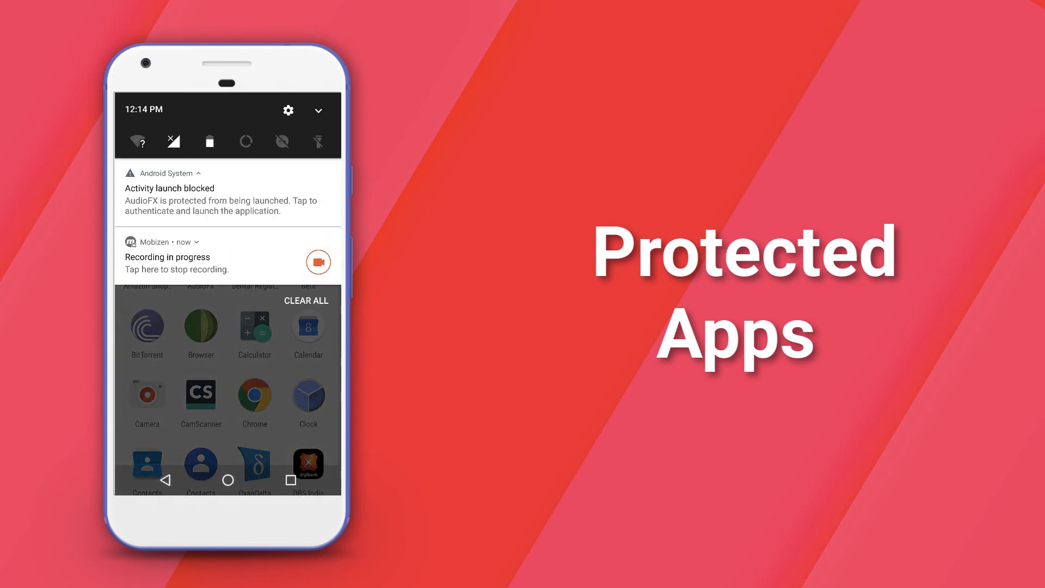
click(220, 200)
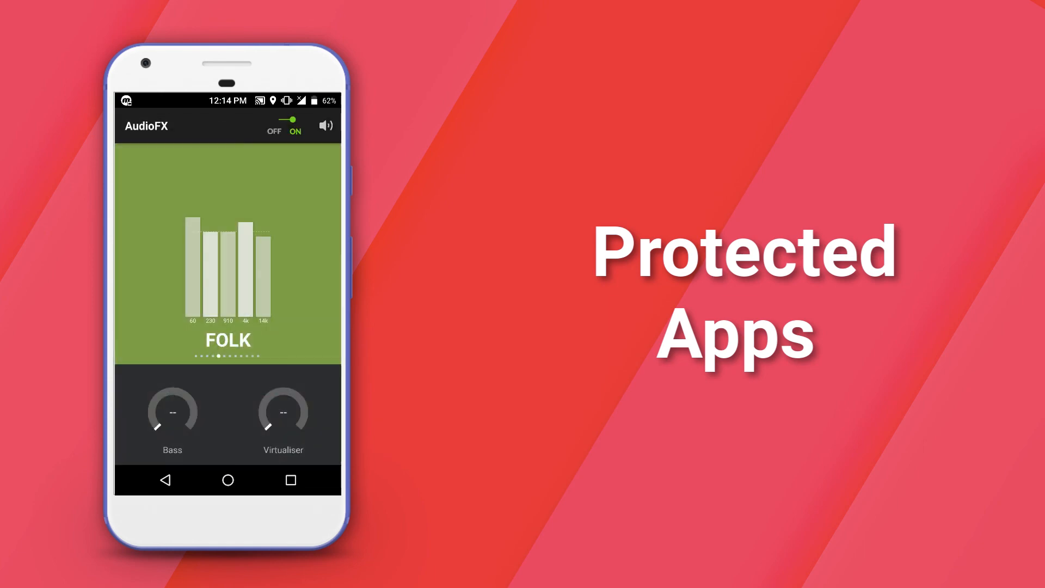